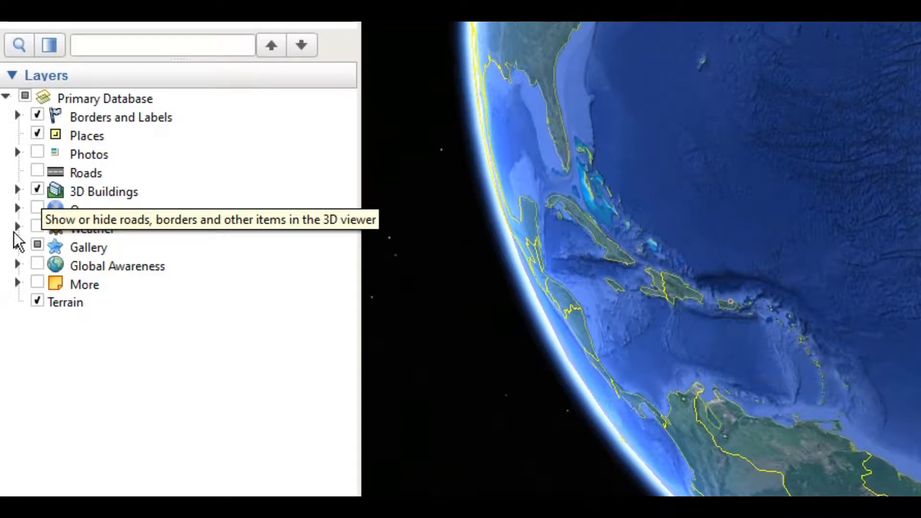
# Expand the Weather layer group and turn on the Clouds layer.
pyautogui.click(18, 228)
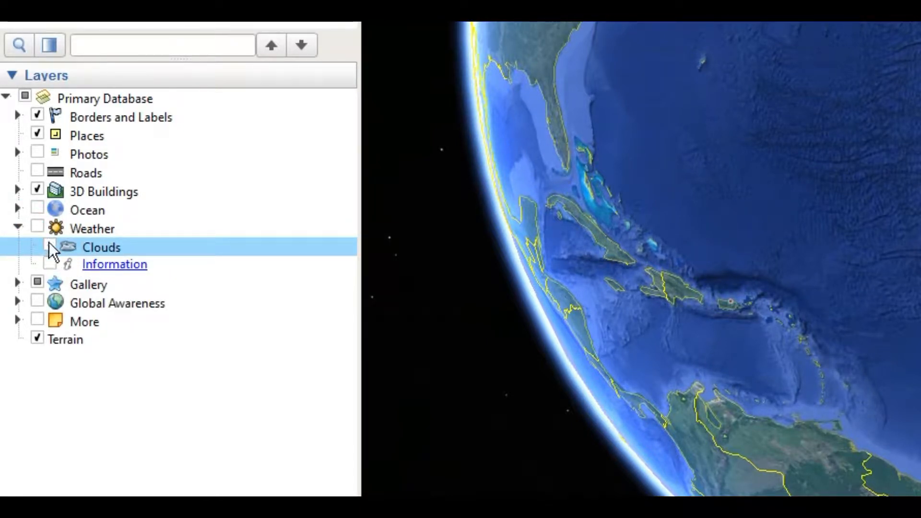
pyautogui.click(49, 246)
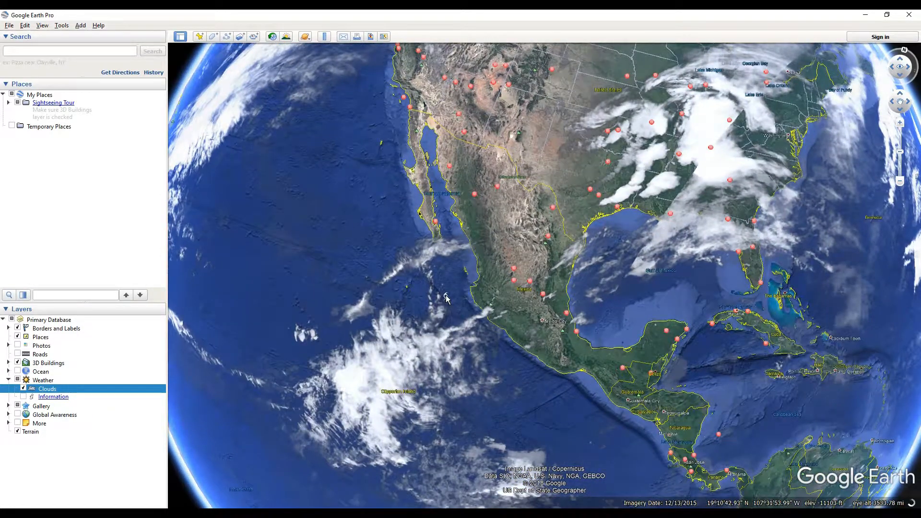
# View and close the Tropical Storm Xavier and Hurricane Oscar storm details.
pyautogui.click(446, 297)
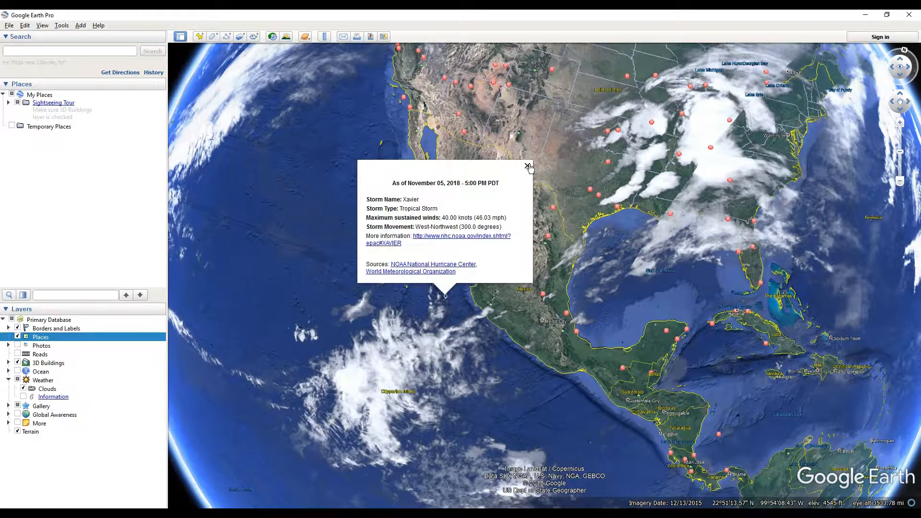
pyautogui.click(528, 167)
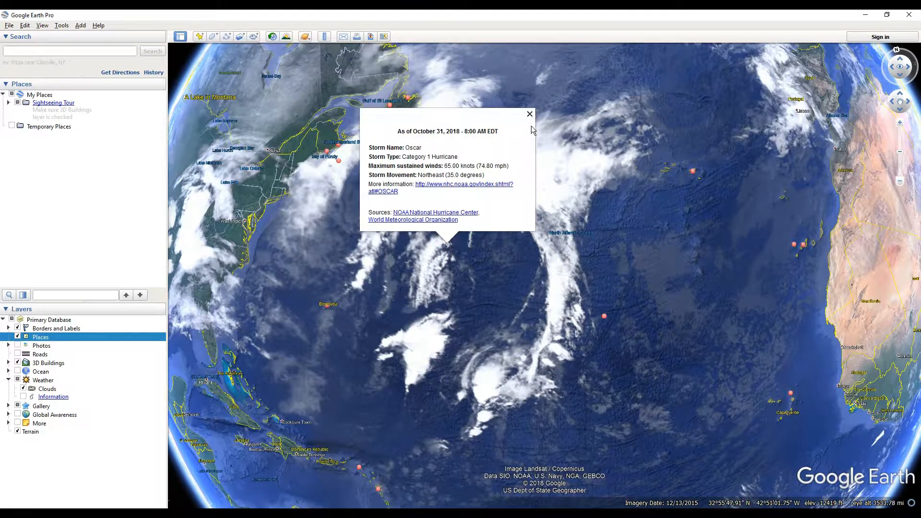
pyautogui.click(529, 114)
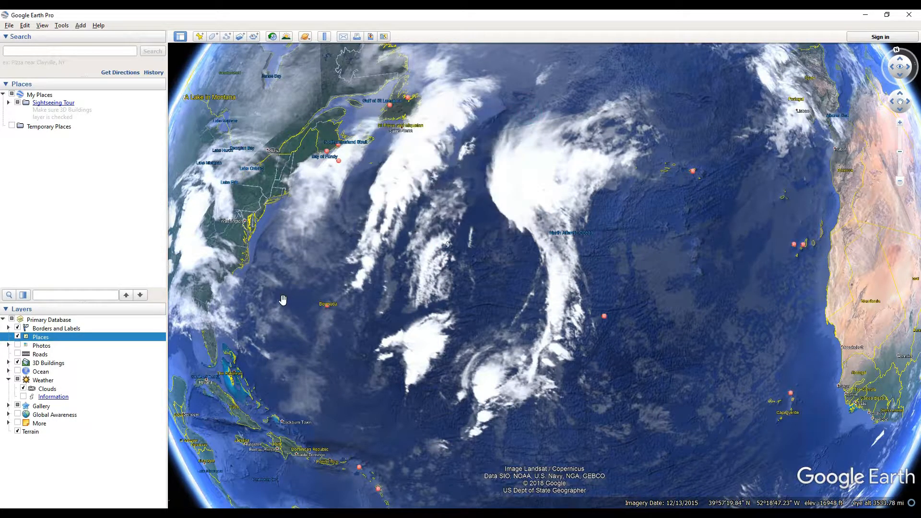